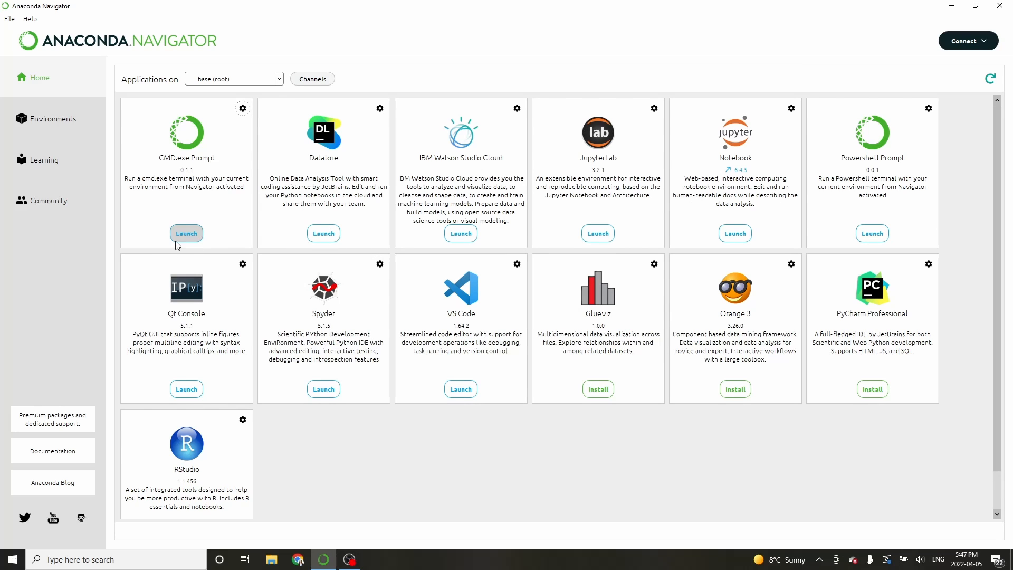
- Launch the CMD.exe Prompt from the Anaconda Navigator Home page
click(186, 234)
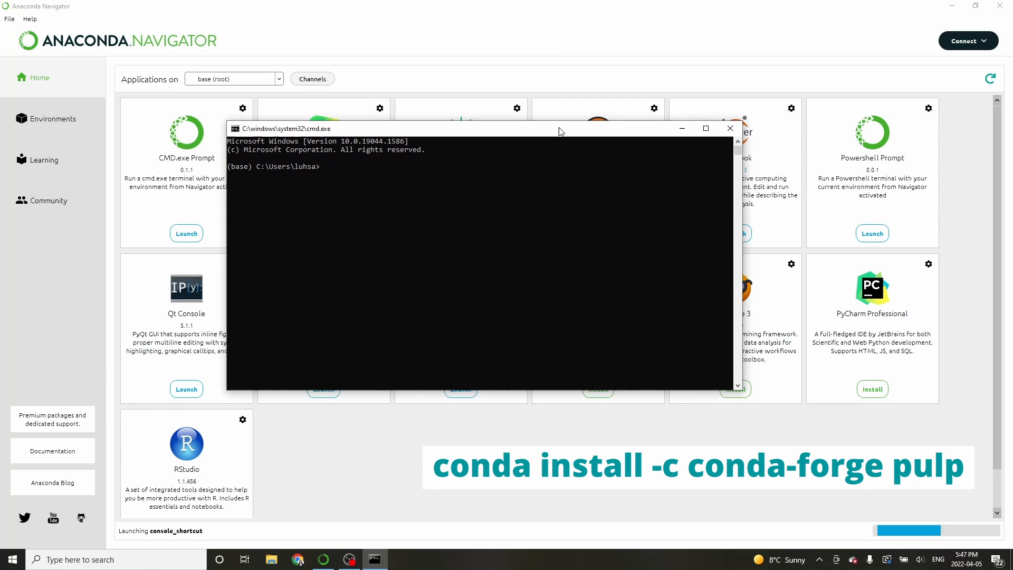
- Run 'conda install -c conda-forge pulp' to reach the package plan and Proceed prompt
text(conda)
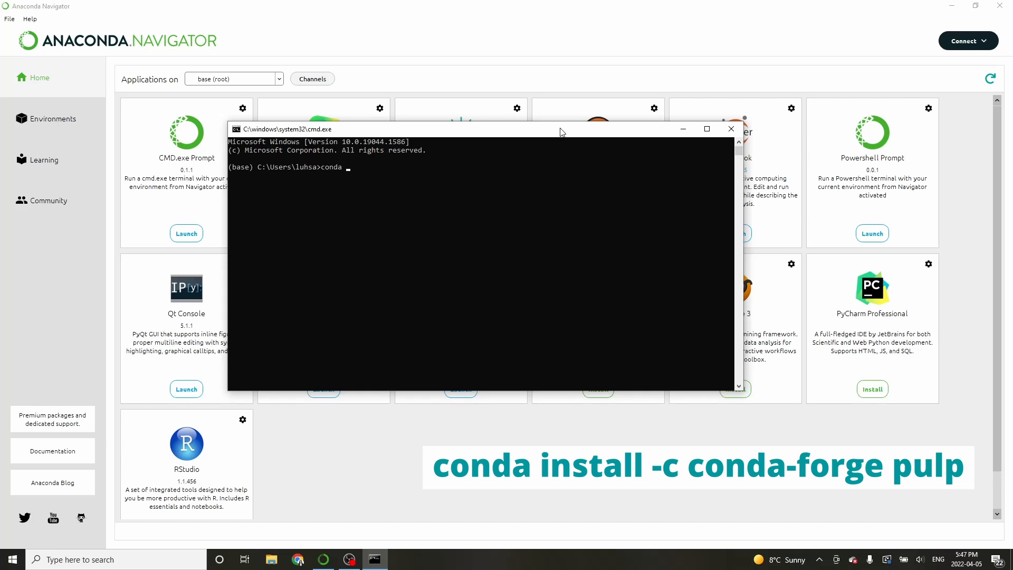
text(in)
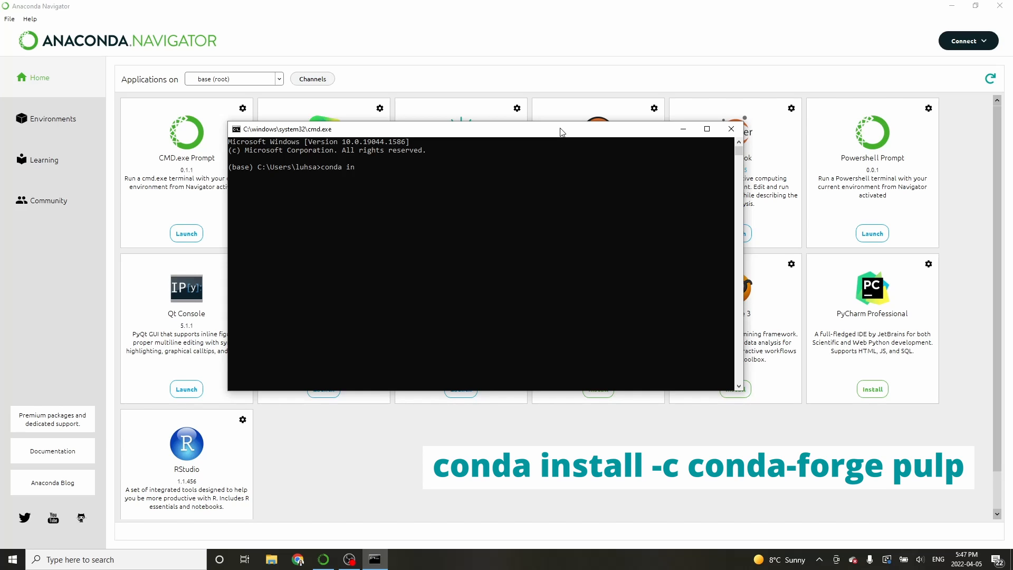
text(stall -c)
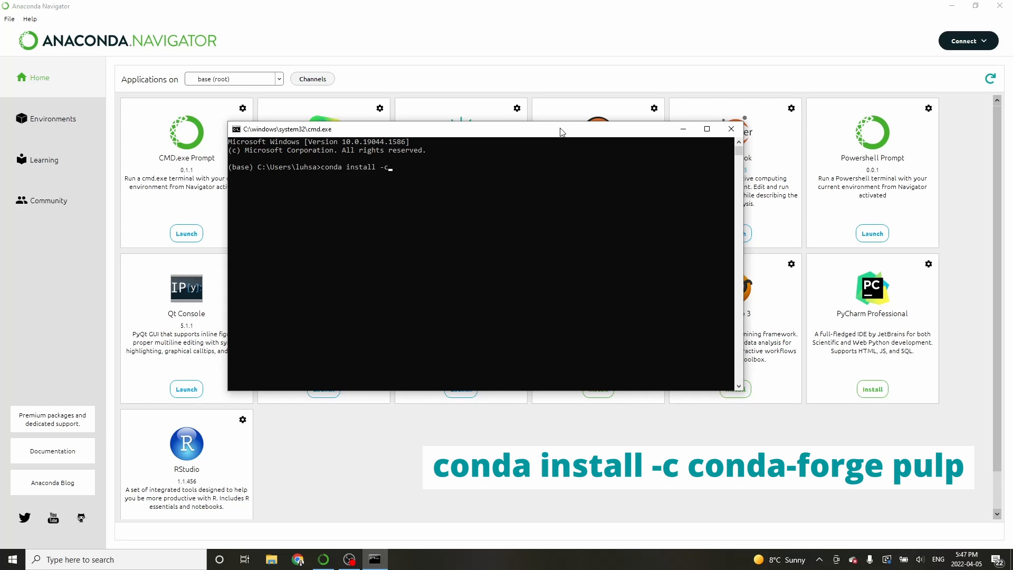
text(onda-forge)
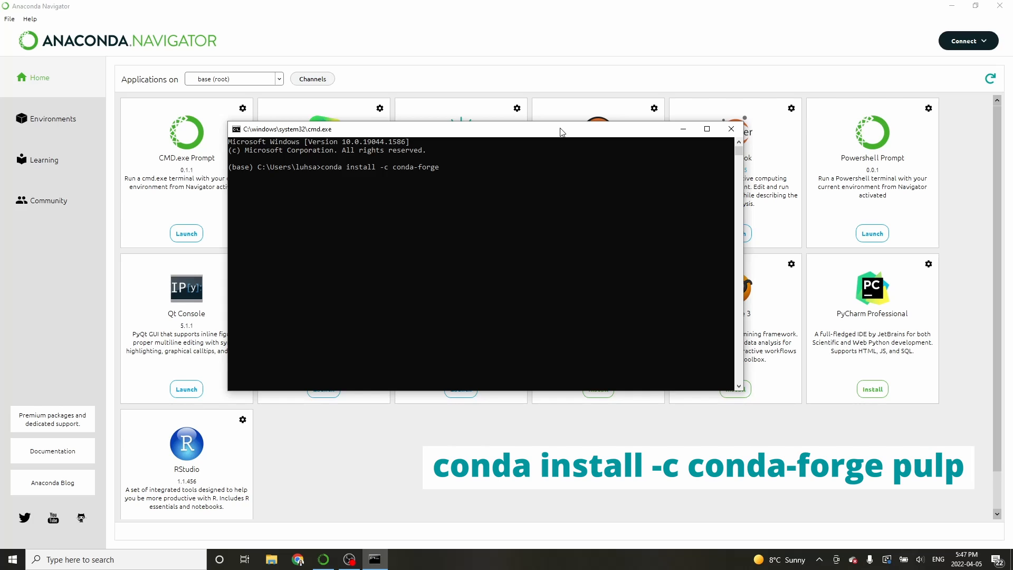
text(pu)
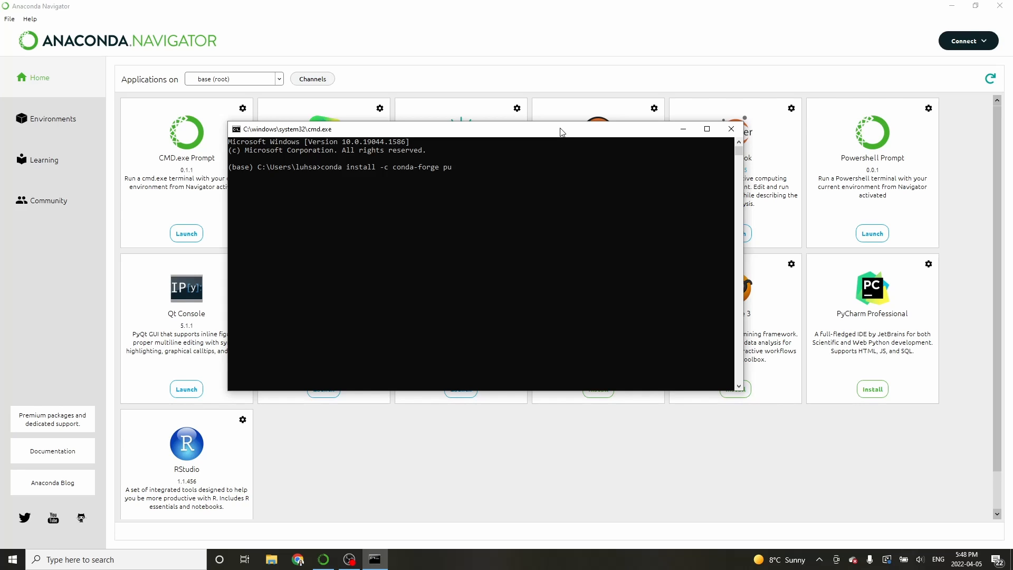
text(lp)
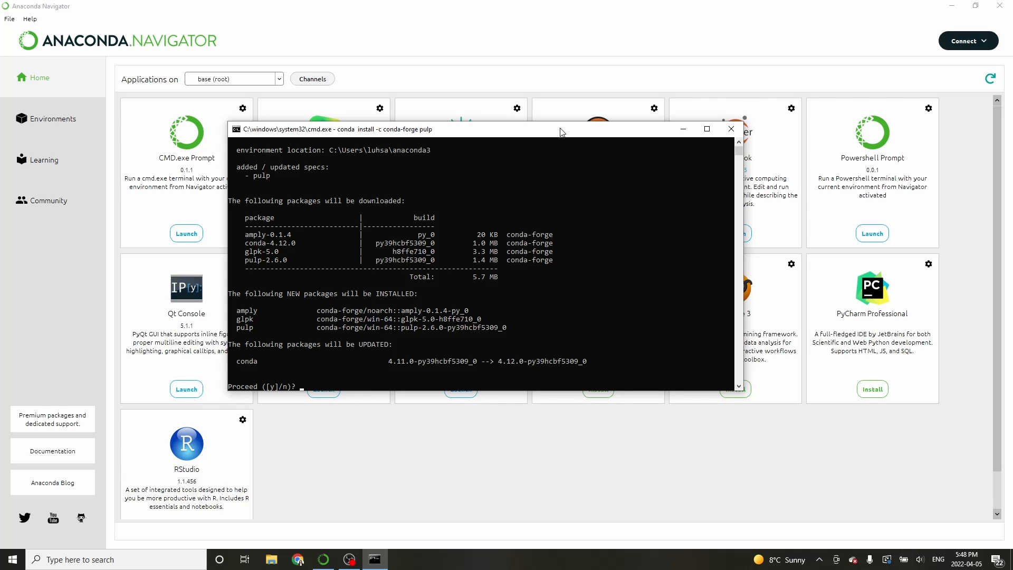
- Confirm the install with 'y' so pulp, amply and glpk get installed
text(y)
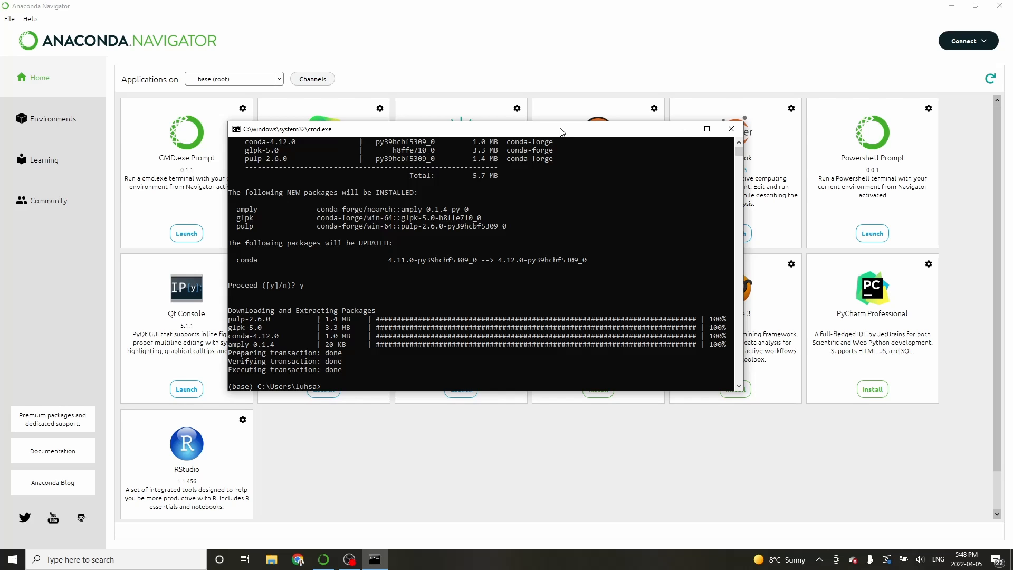
click(735, 234)
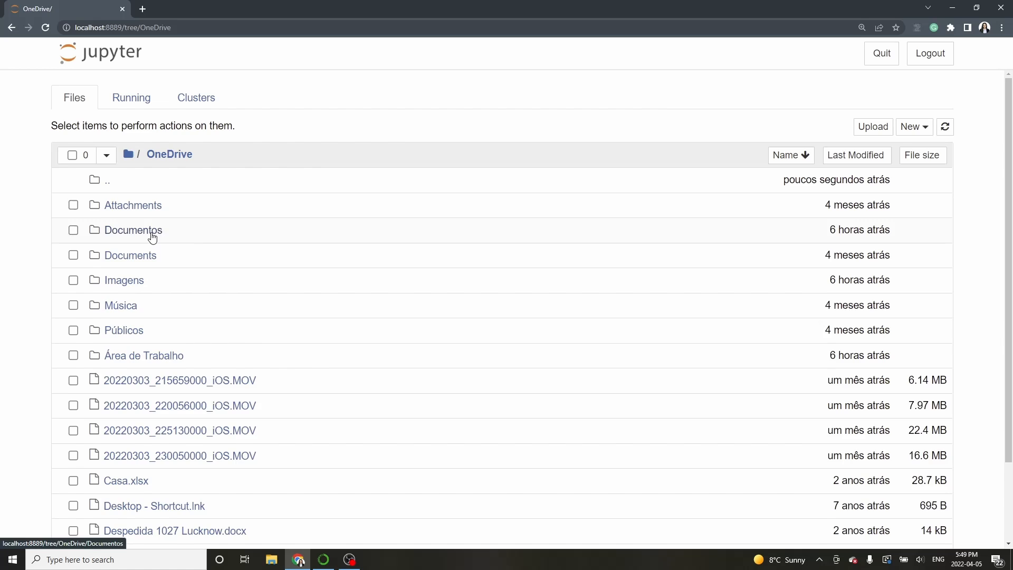
- Open Documentos > Youtube and create a new Python 3 (ipykernel) notebook
click(134, 230)
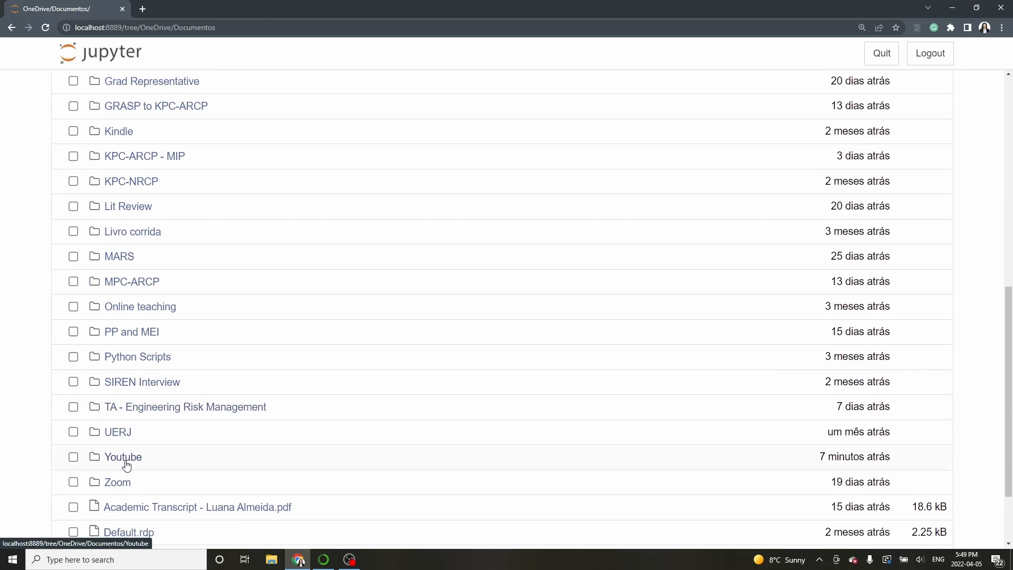
click(124, 457)
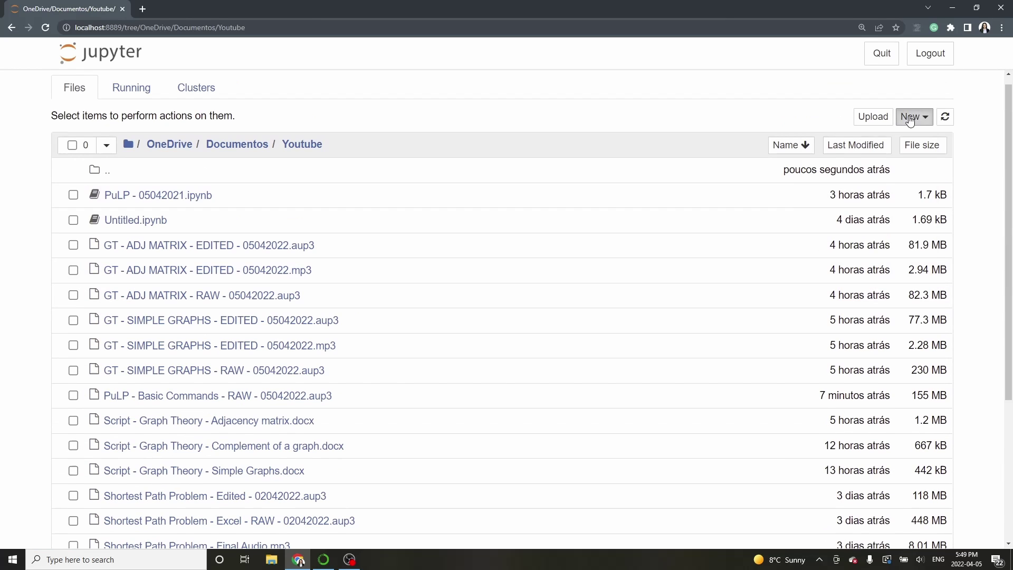
click(909, 116)
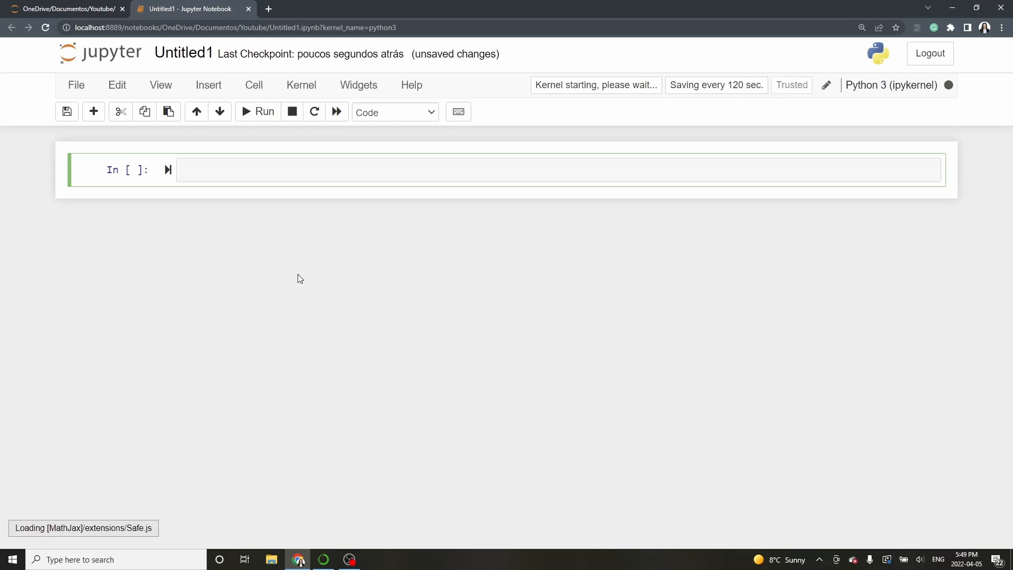
- Enter 'from pulp import *' in the first cell and run it
text(fro)
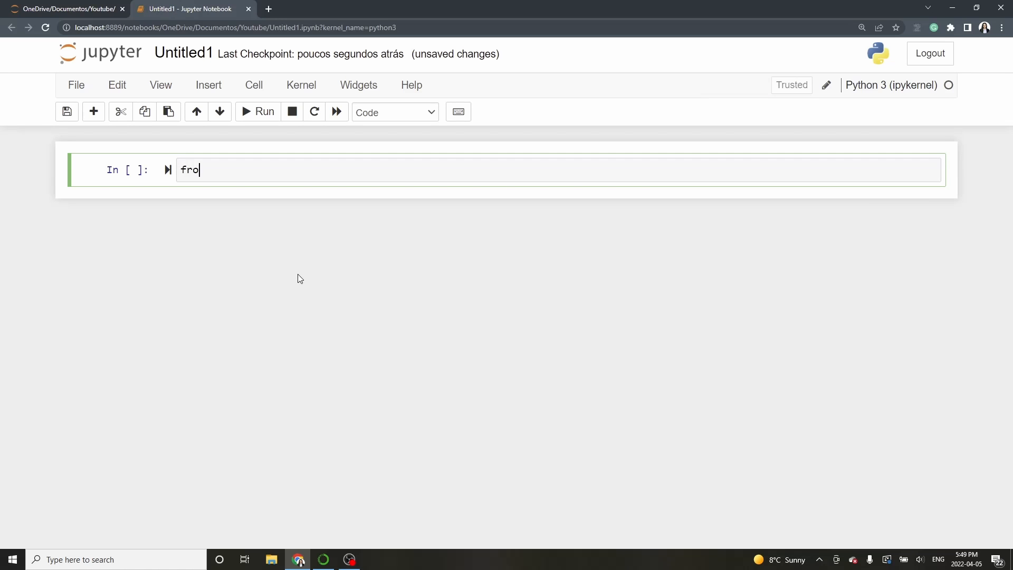
text(m pulp)
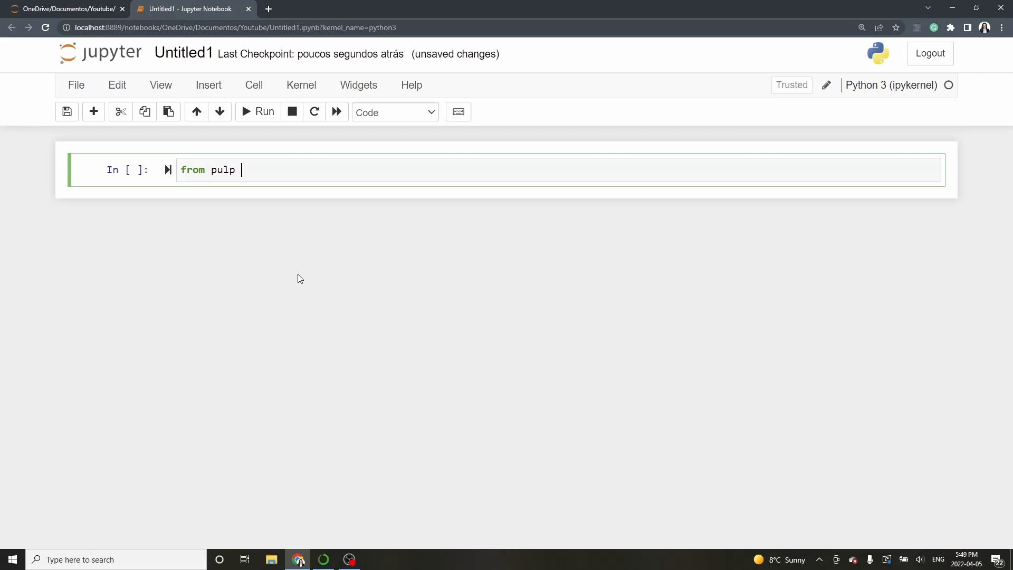
text(import *)
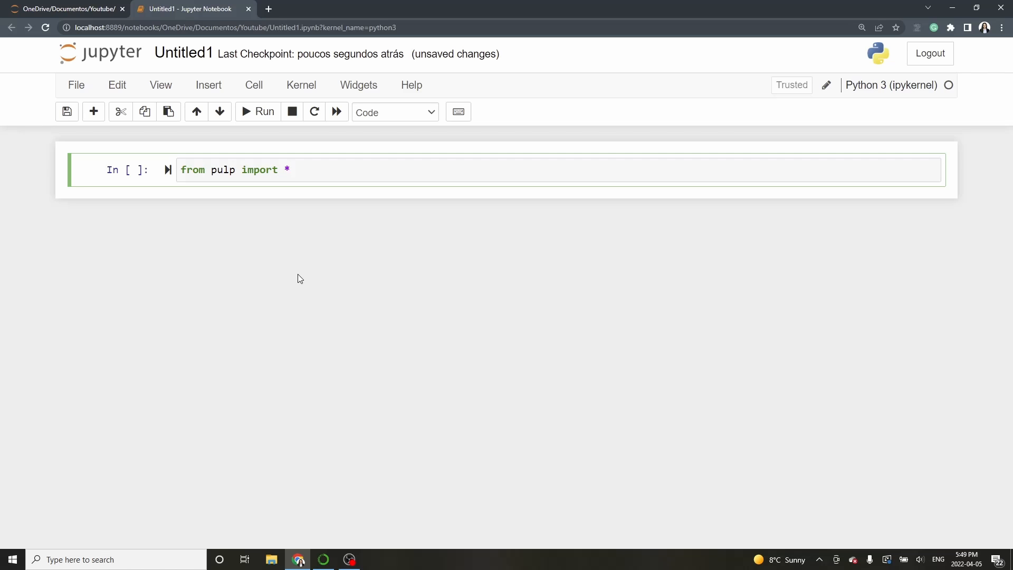
key(Shift+Enter)
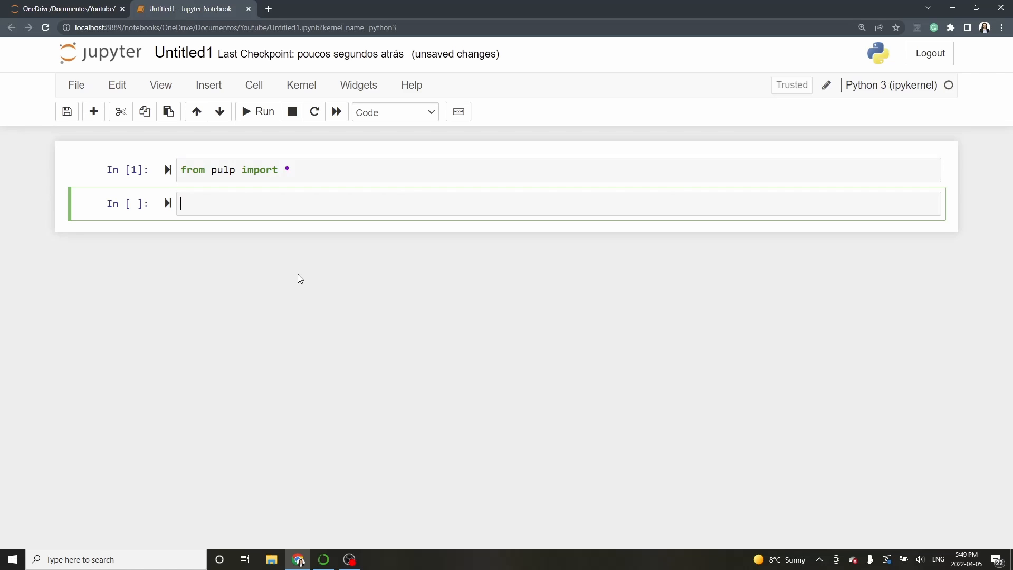